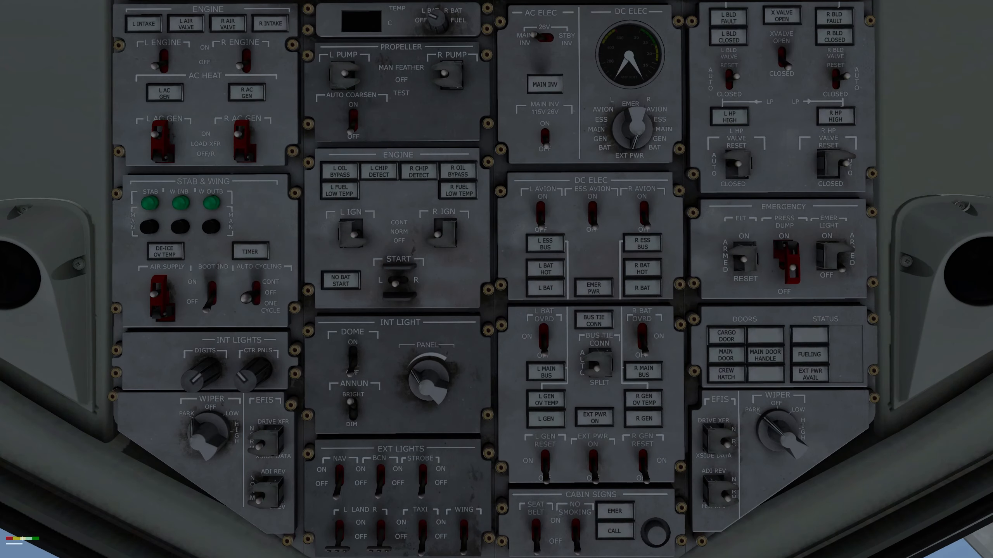
mouse_move(694, 491)
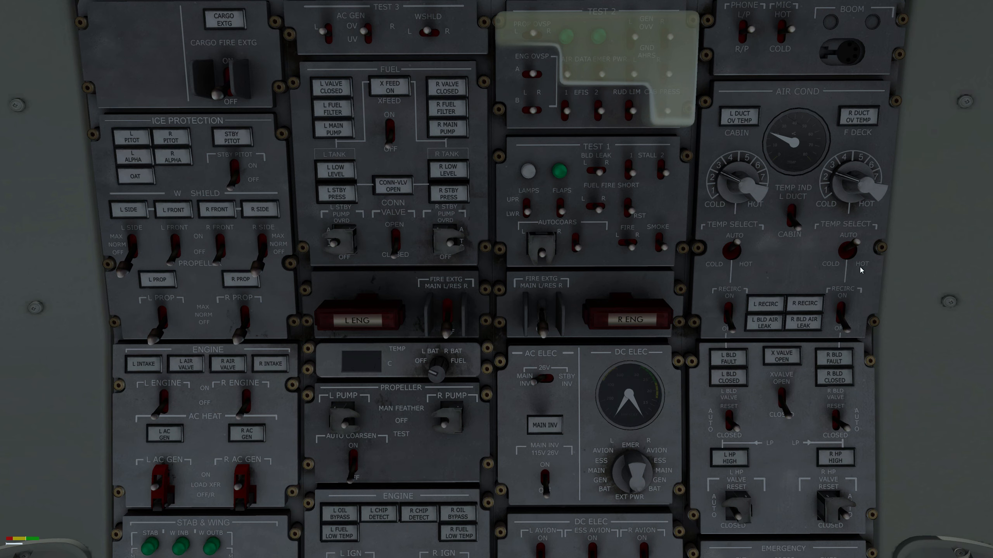
mouse_move(700, 385)
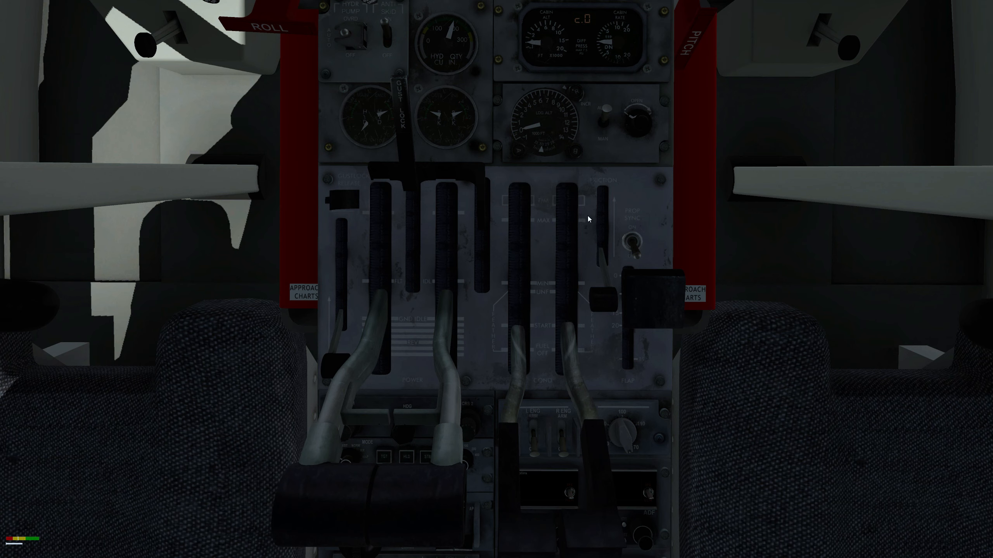
mouse_move(696, 264)
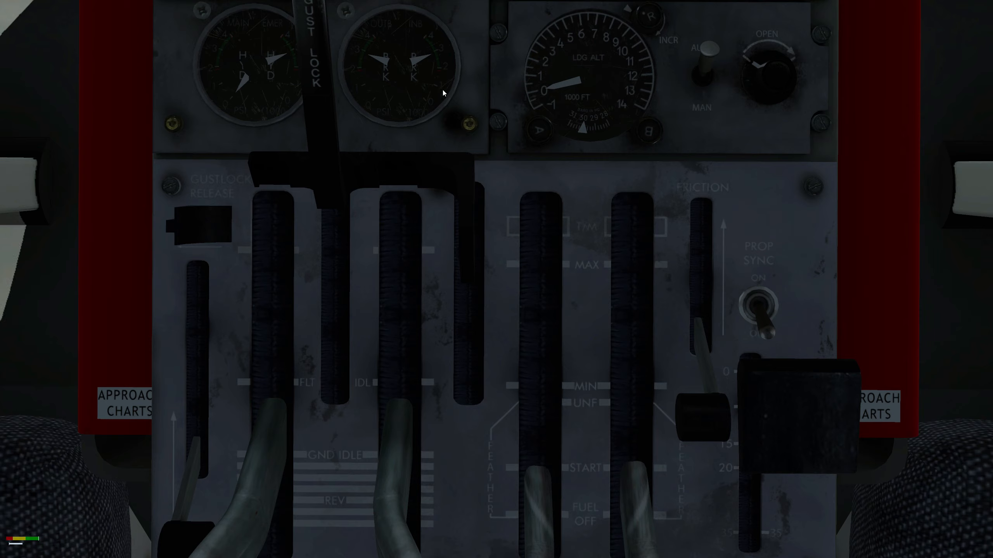
mouse_move(397, 89)
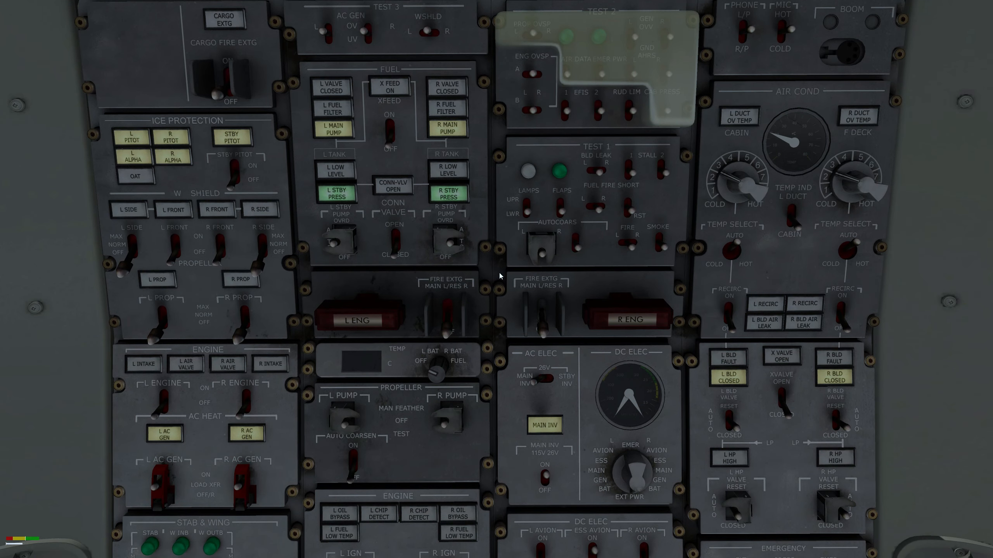
mouse_move(388, 140)
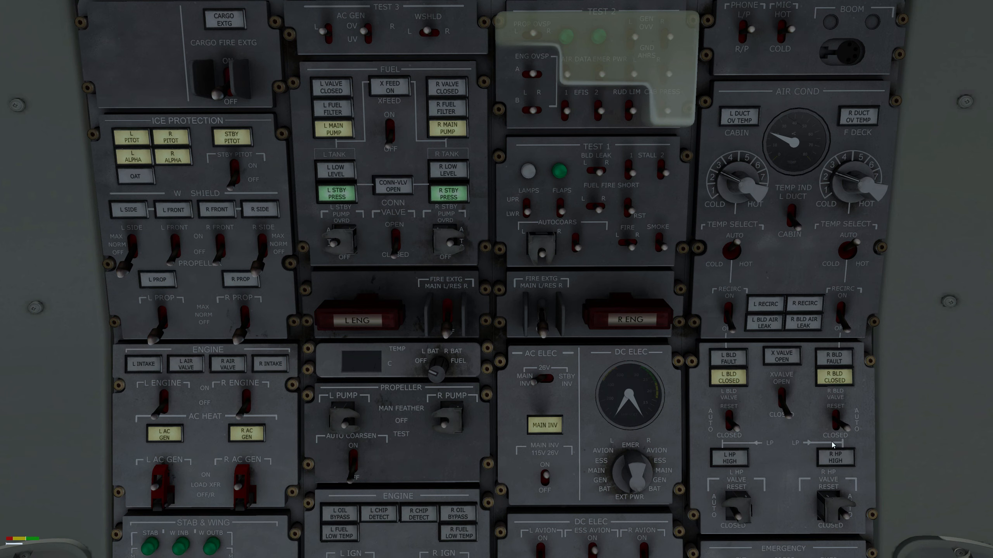
mouse_move(750, 434)
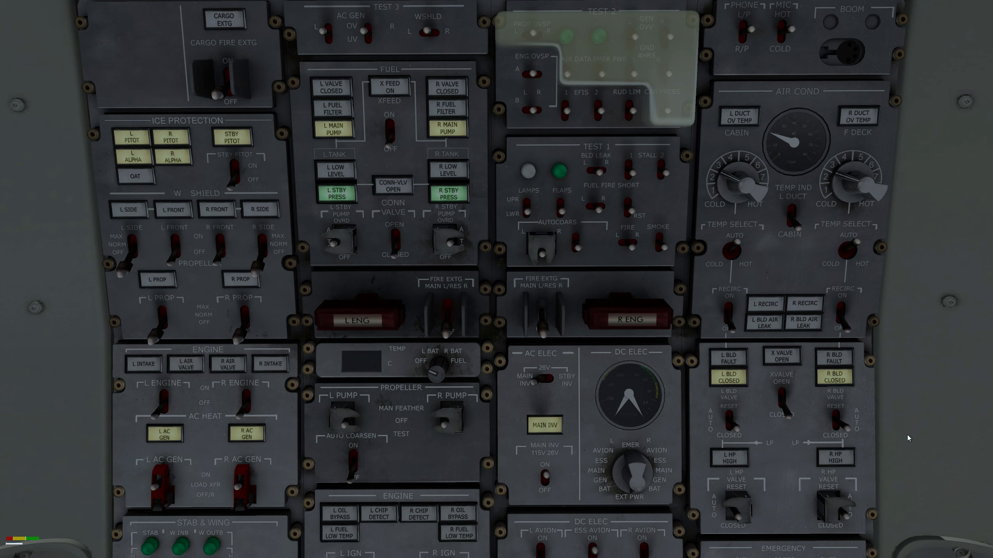
mouse_move(880, 432)
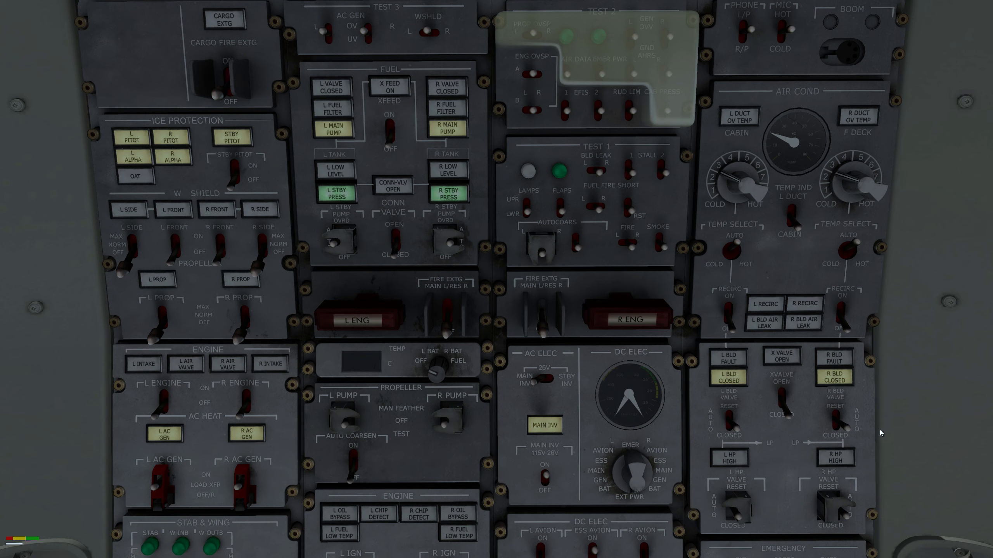
mouse_move(856, 437)
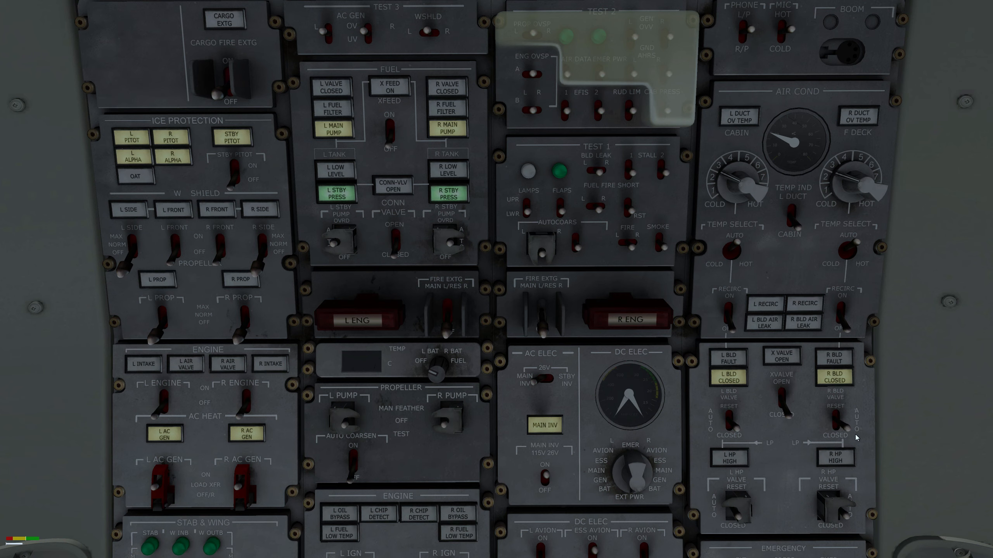
mouse_move(911, 433)
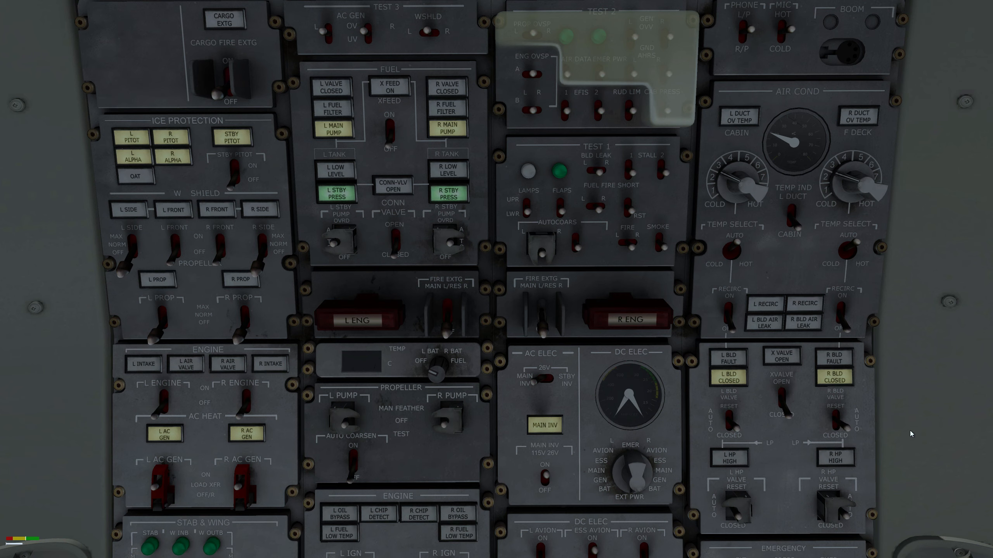
mouse_move(799, 504)
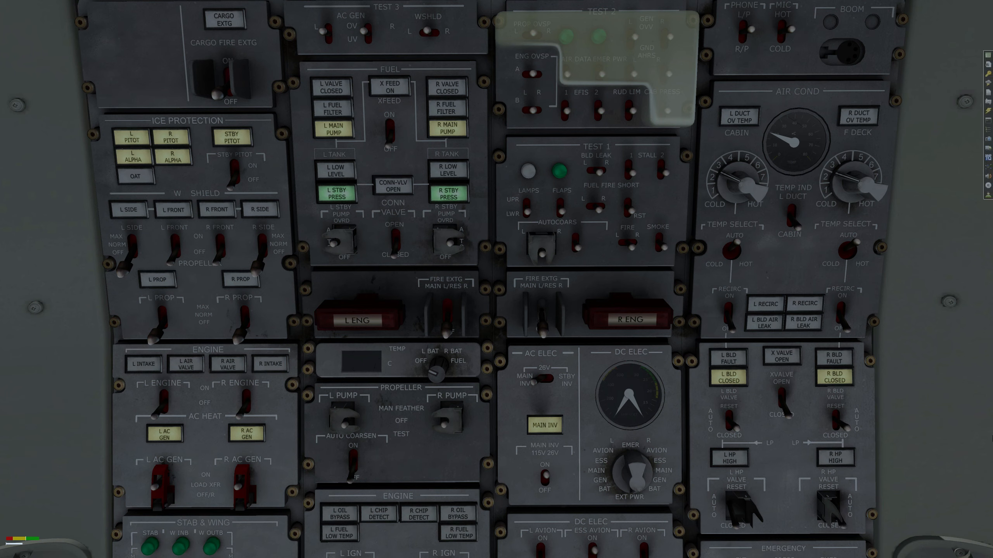
mouse_move(988, 437)
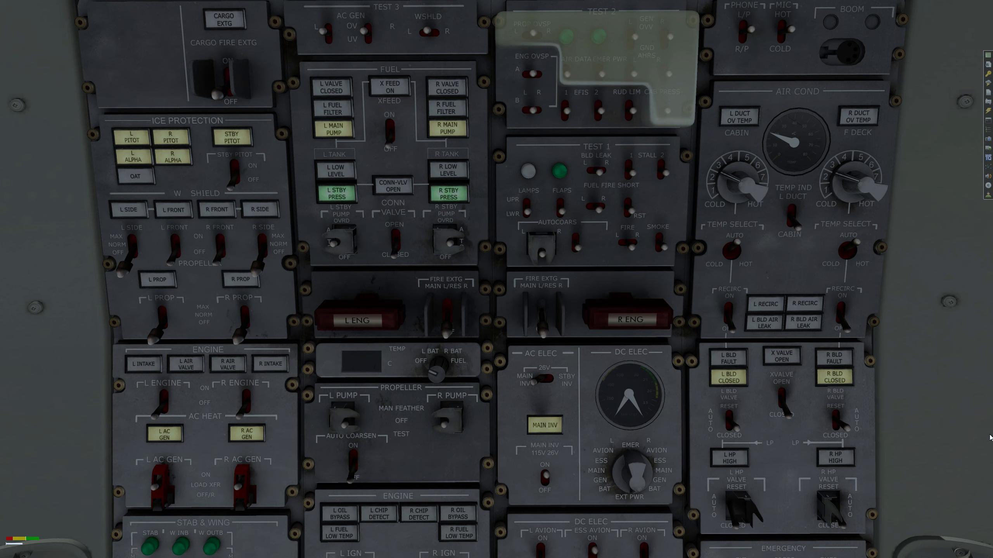
mouse_move(882, 456)
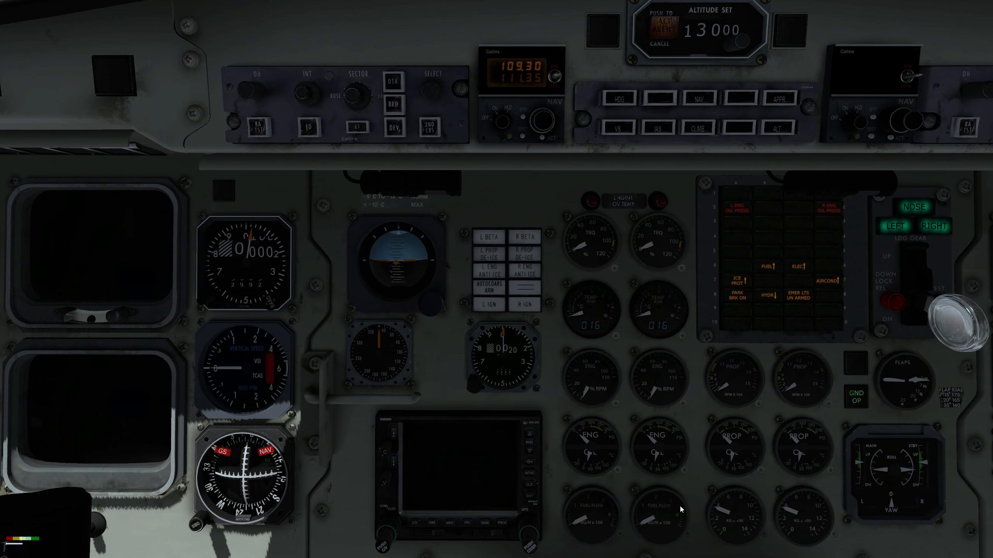
mouse_move(578, 495)
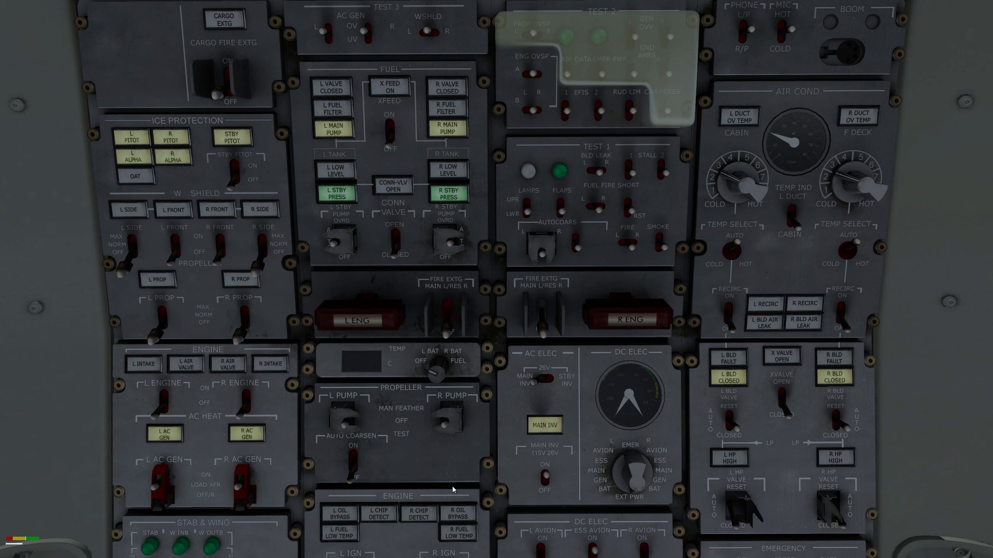
mouse_move(453, 500)
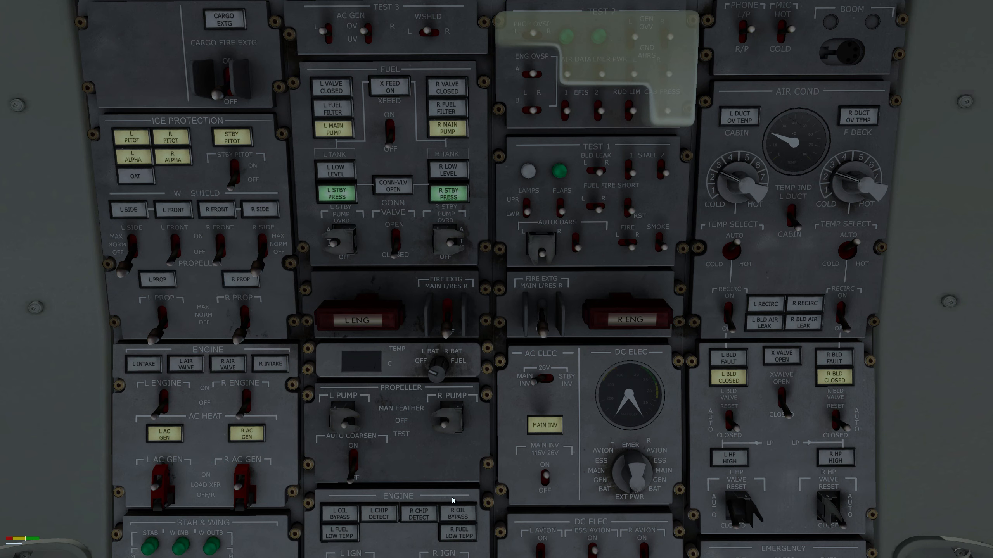
mouse_move(467, 496)
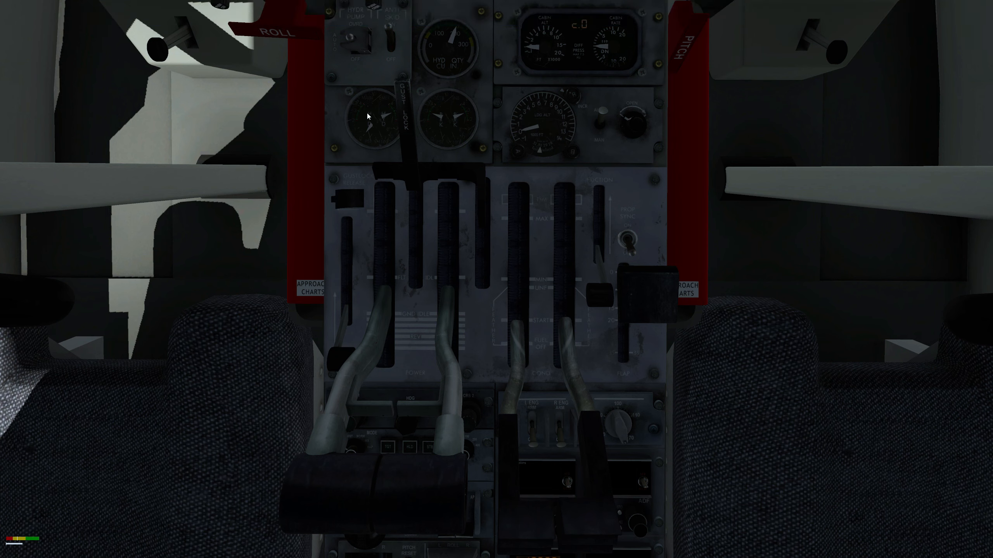
mouse_move(631, 216)
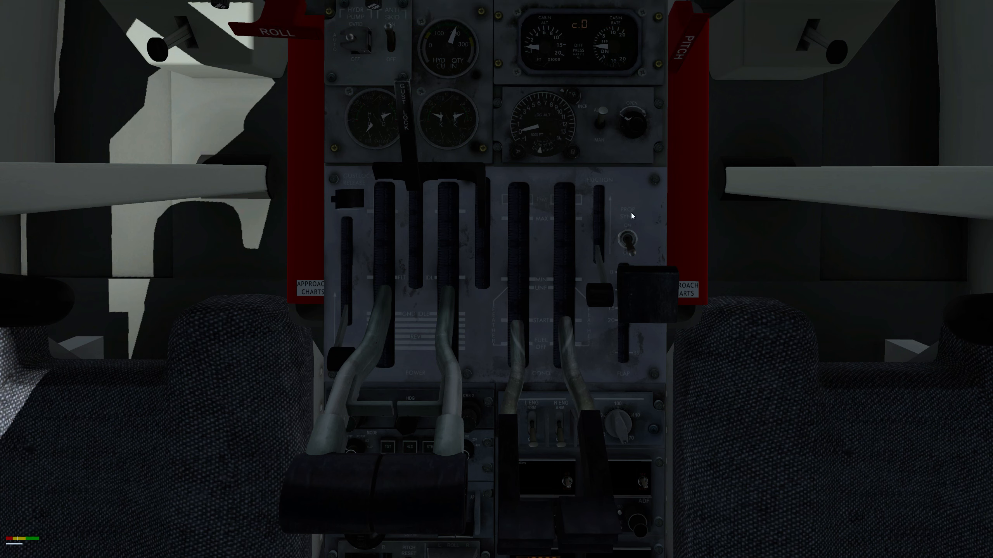
mouse_move(713, 276)
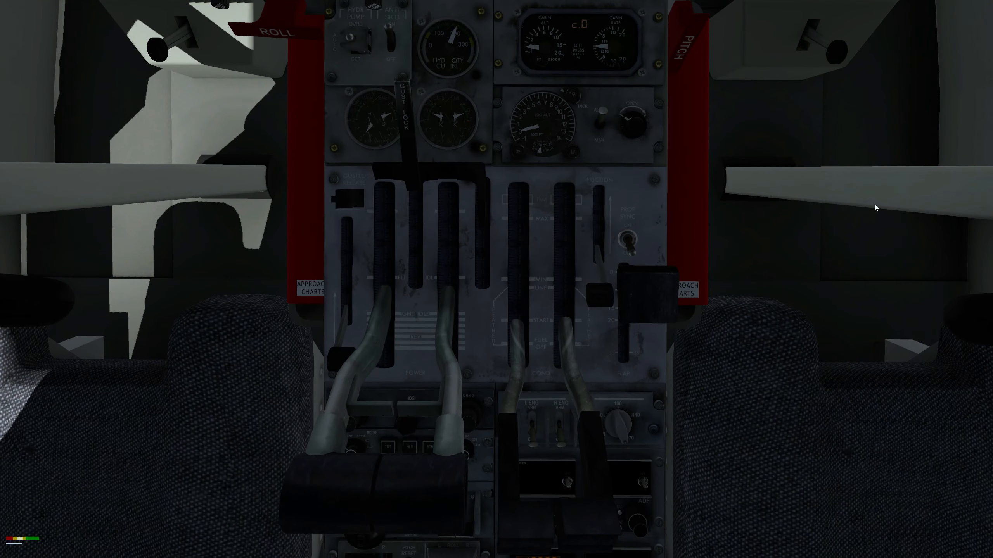
mouse_move(771, 175)
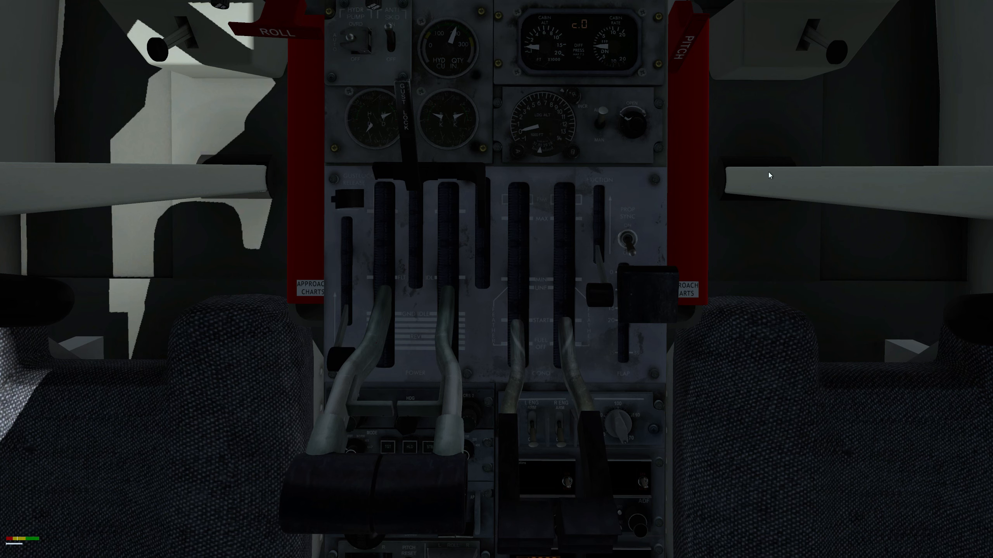
mouse_move(669, 132)
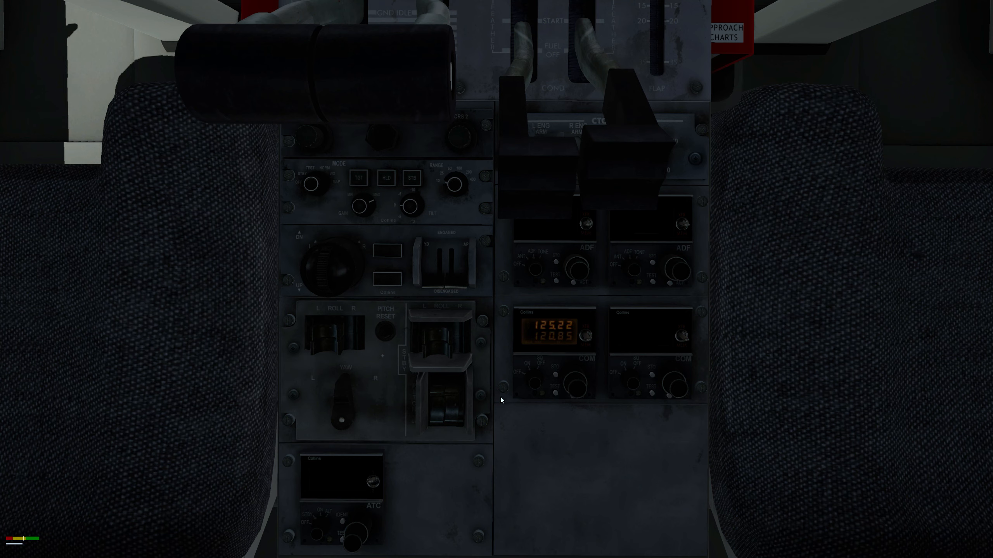
mouse_move(509, 398)
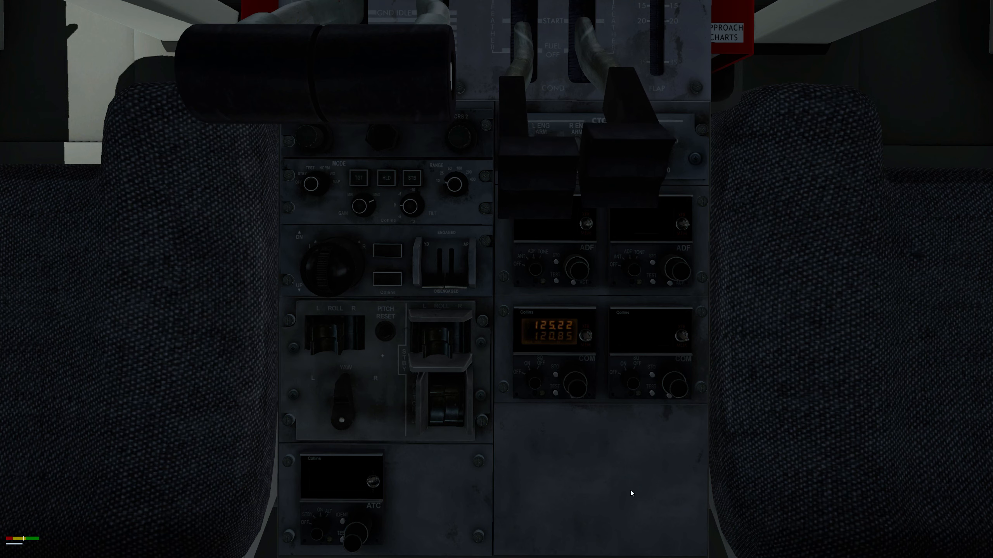
mouse_move(780, 384)
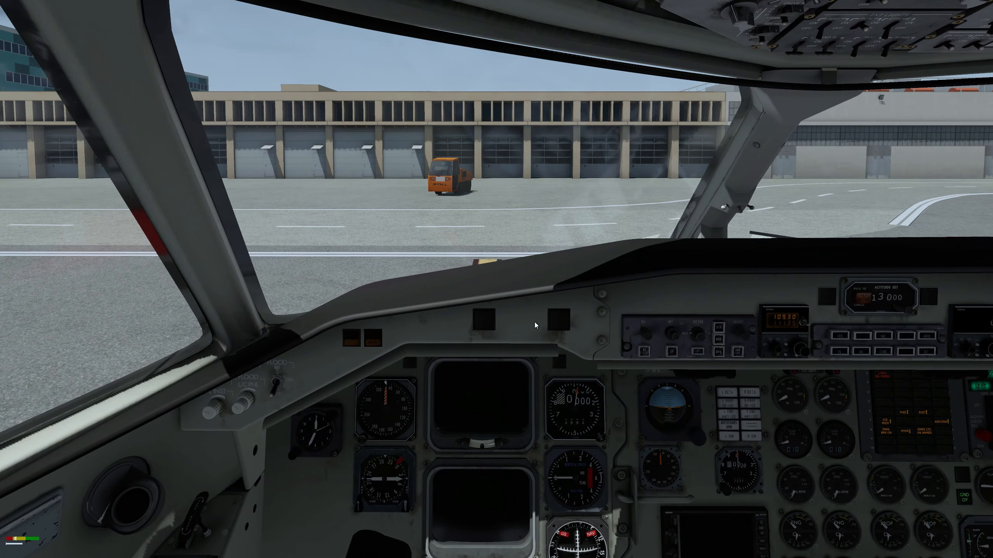
mouse_move(541, 349)
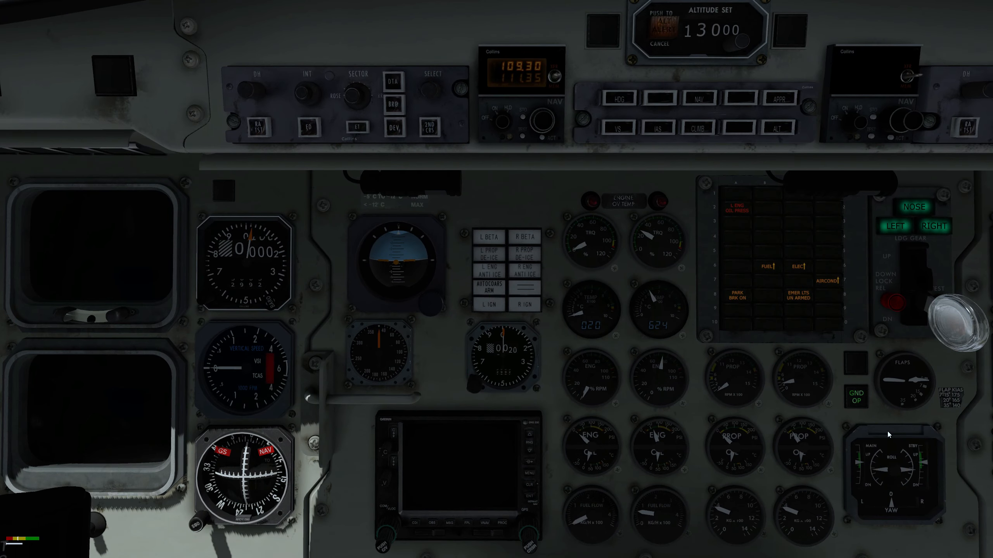
mouse_move(832, 440)
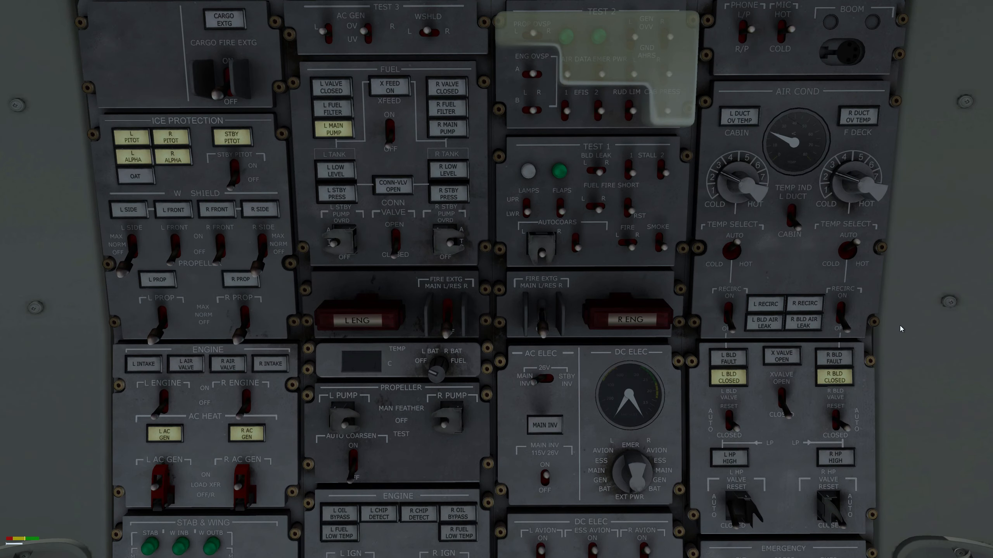
mouse_move(843, 423)
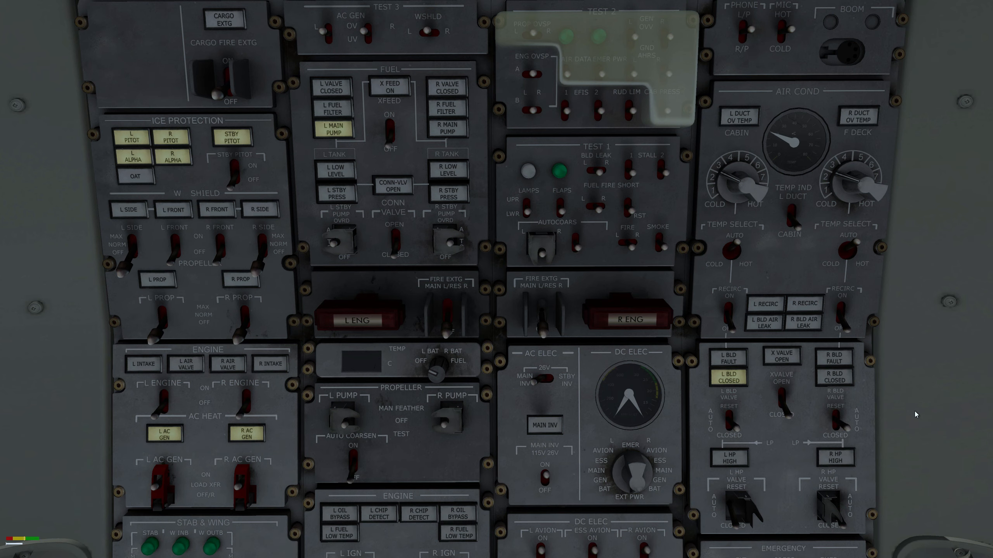
mouse_move(906, 518)
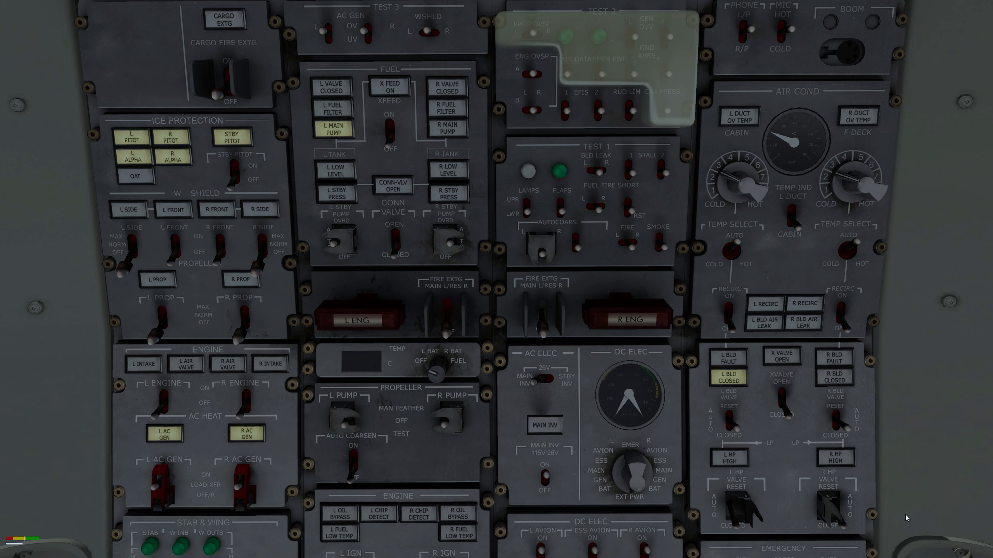
mouse_move(864, 527)
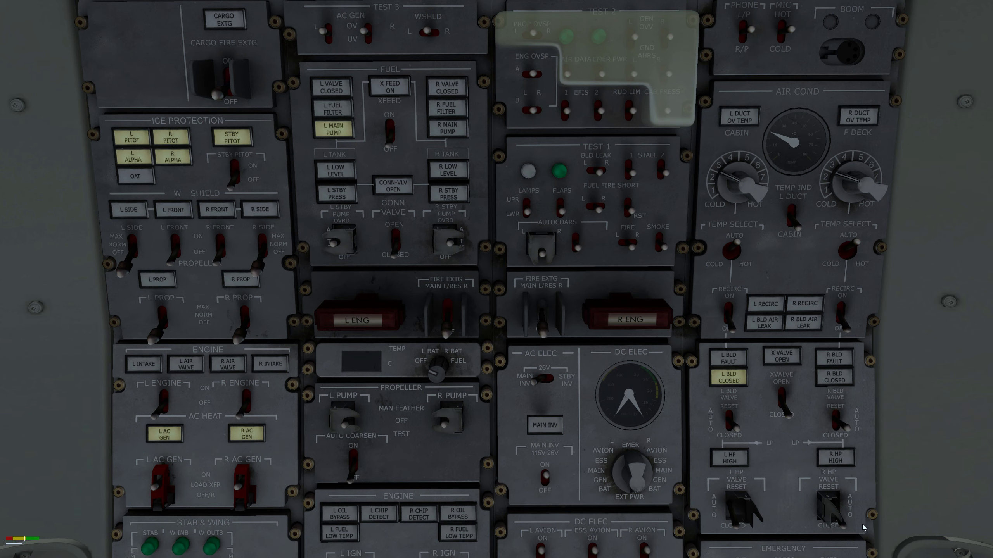
mouse_move(874, 525)
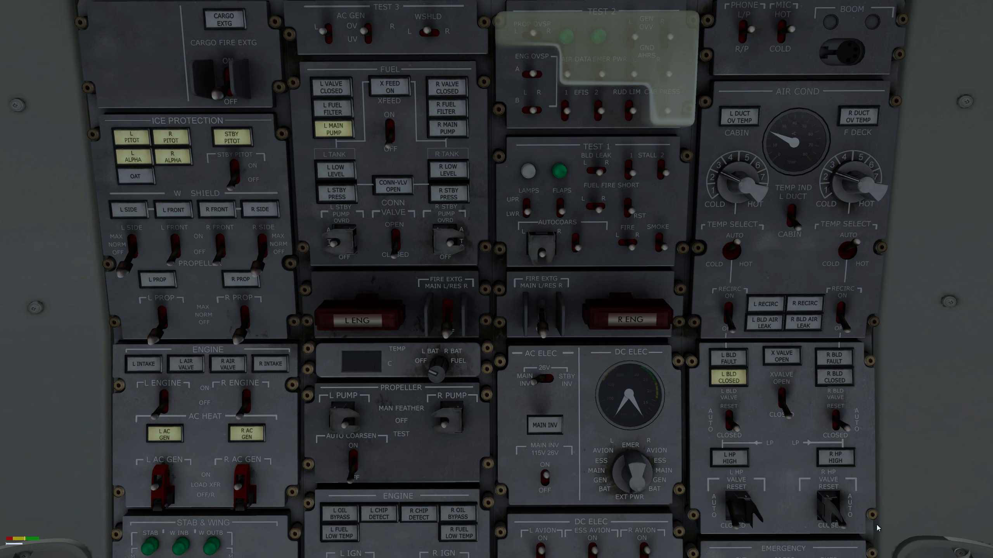
mouse_move(881, 529)
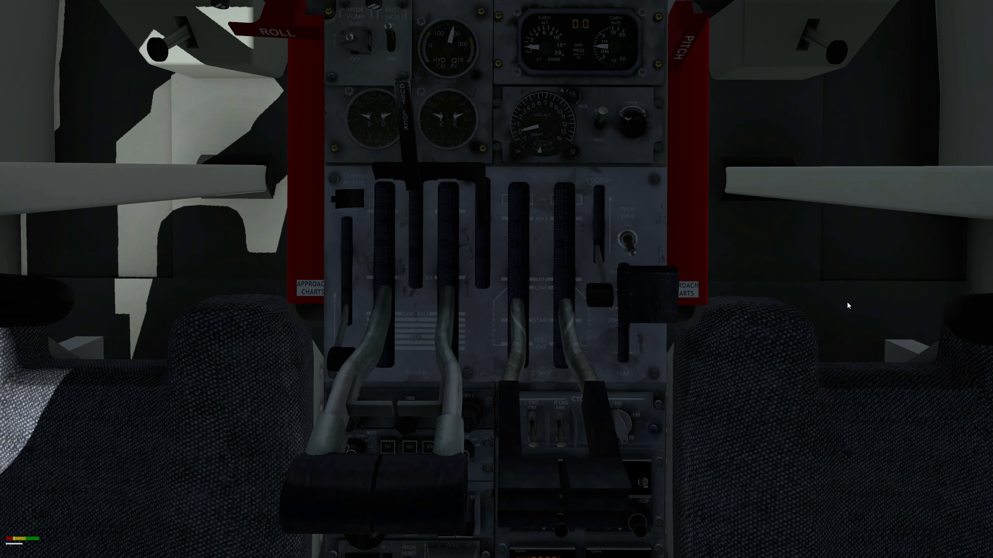
mouse_move(848, 302)
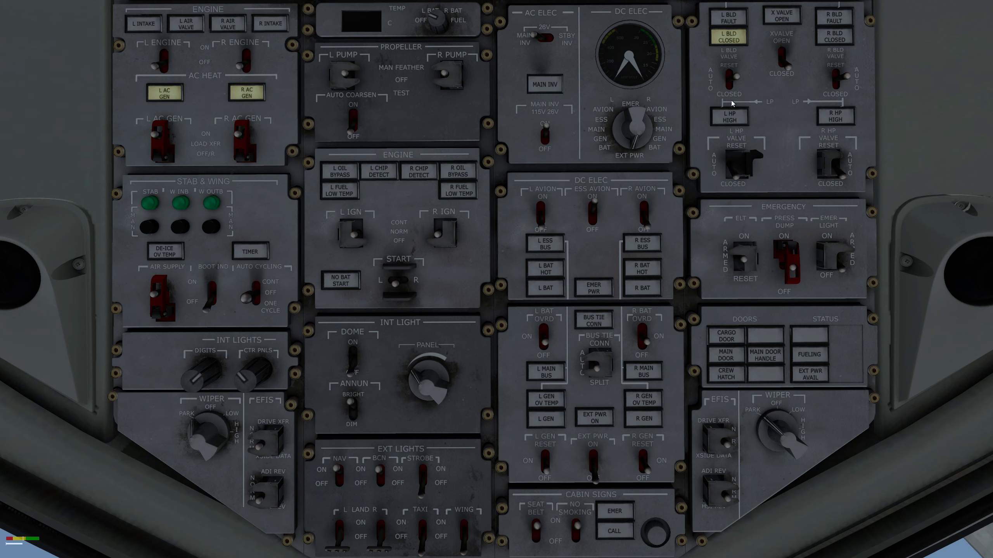
Step: Switch the L BLD VALVE from CLOSED to AUTO so the left bleed caution goes dark
click(728, 37)
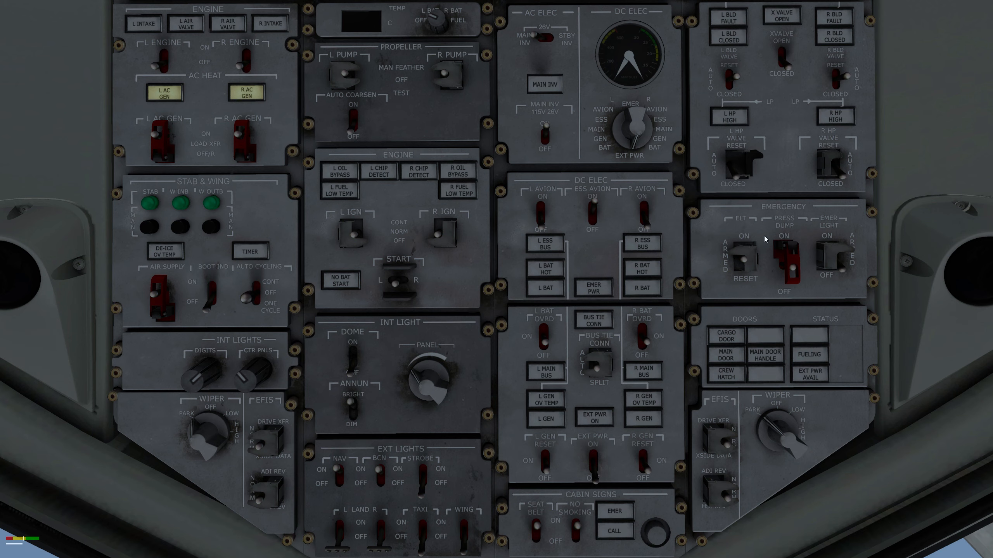
mouse_move(978, 264)
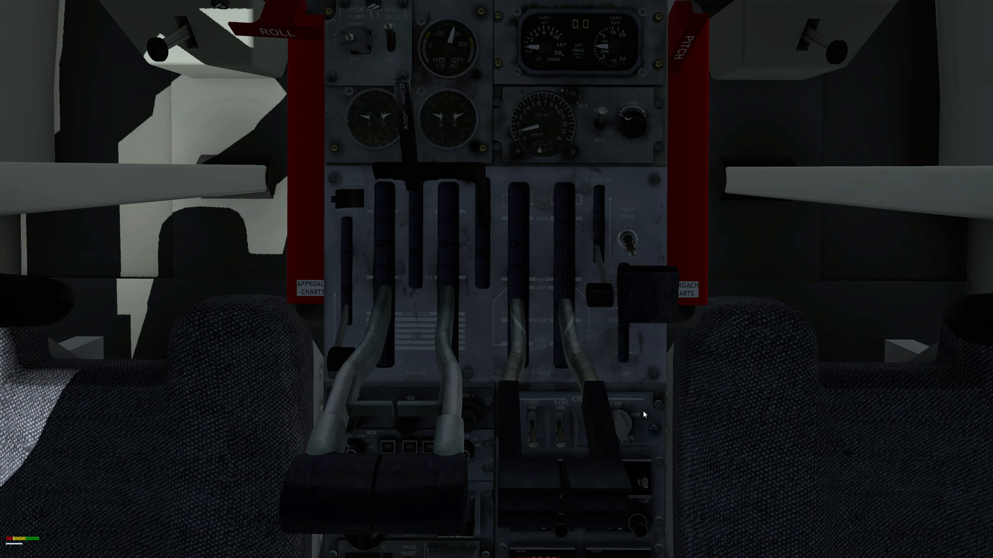
mouse_move(646, 415)
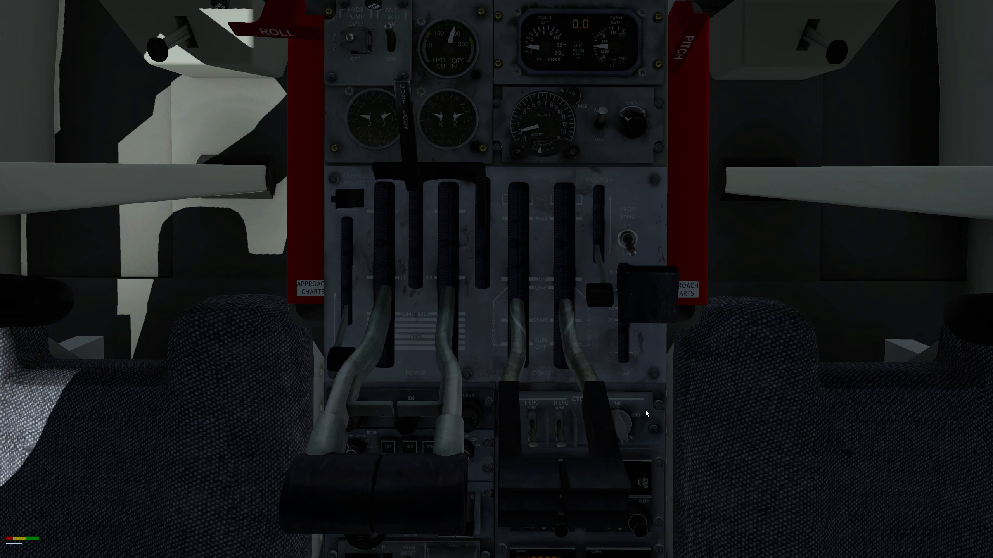
mouse_move(649, 412)
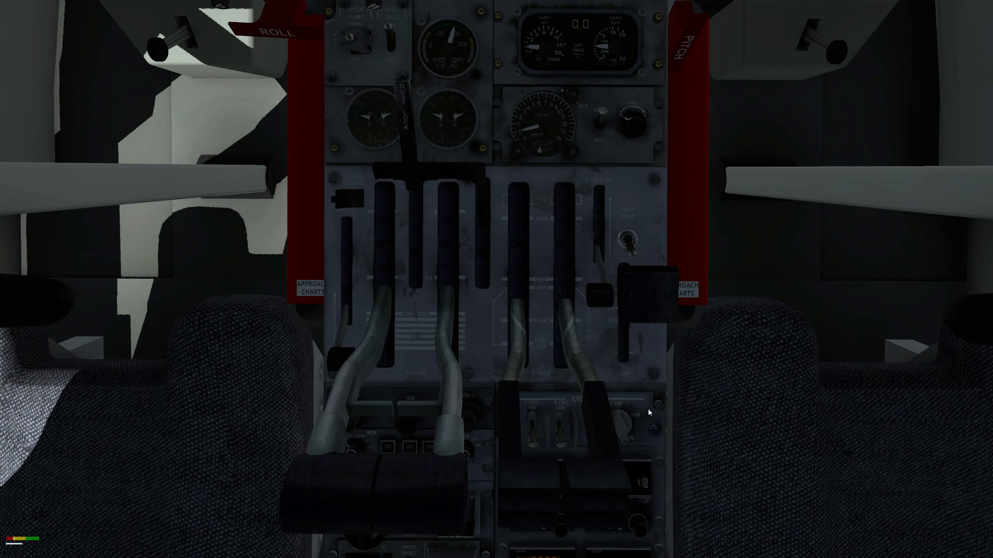
mouse_move(663, 429)
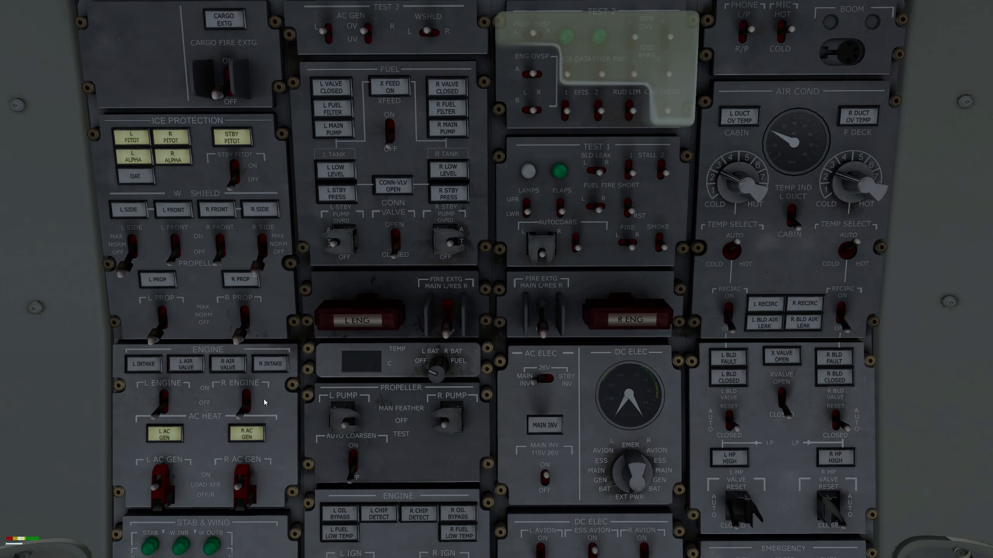
Step: Set an AIR COND selector on the overhead panel for ground operation
click(233, 168)
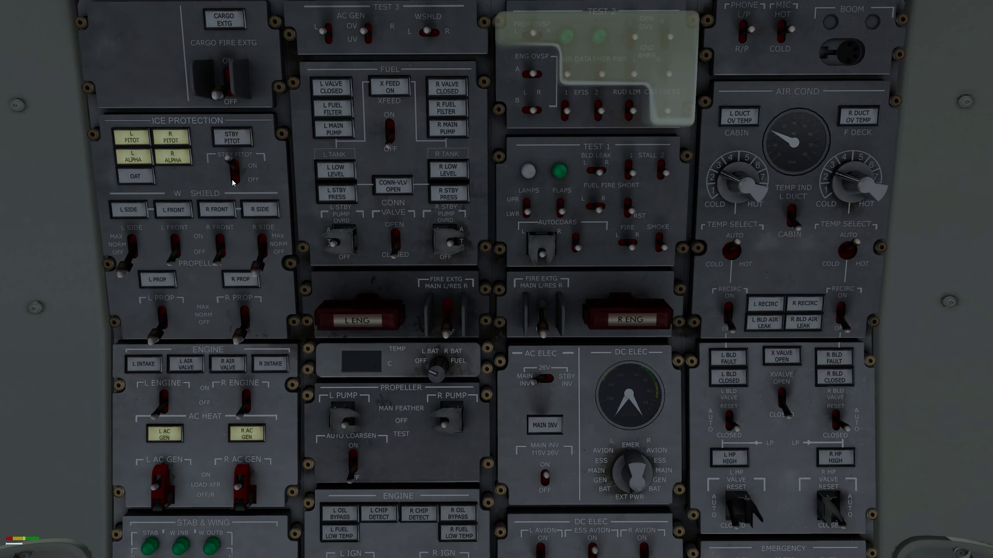
mouse_move(302, 193)
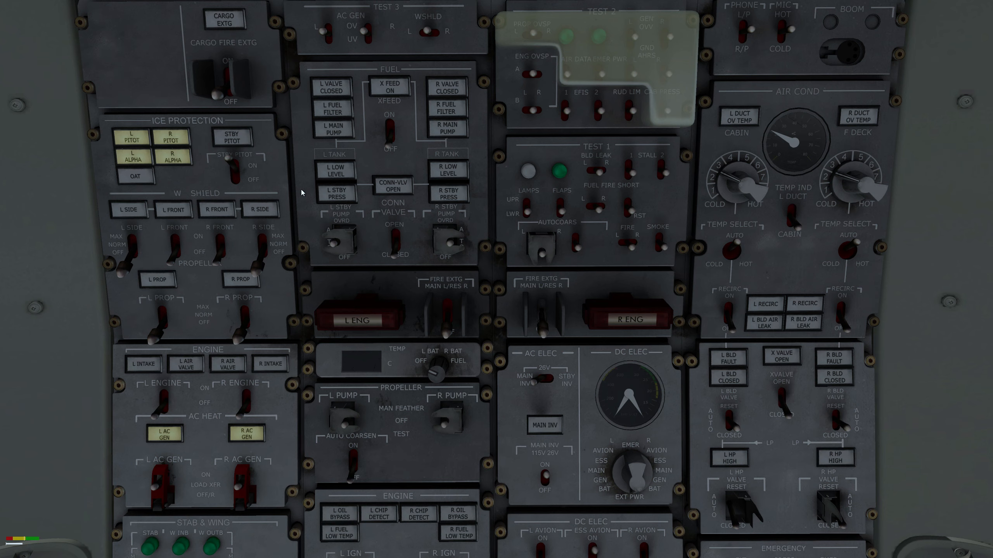
mouse_move(191, 407)
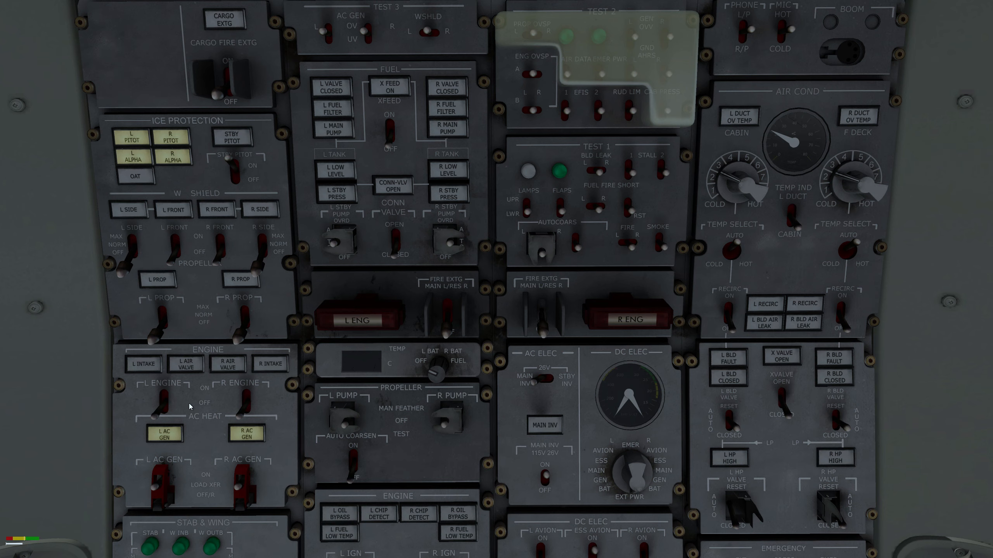
mouse_move(176, 212)
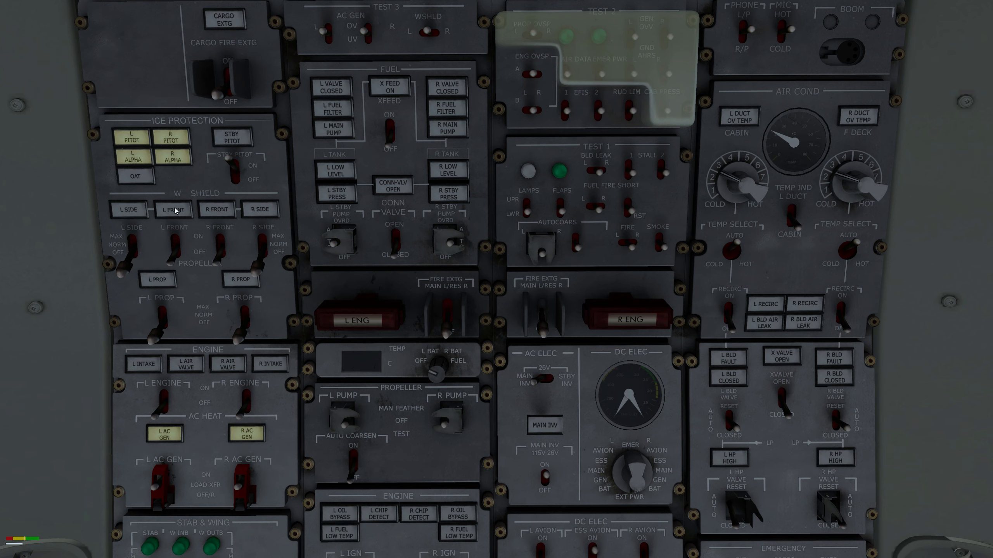
mouse_move(913, 284)
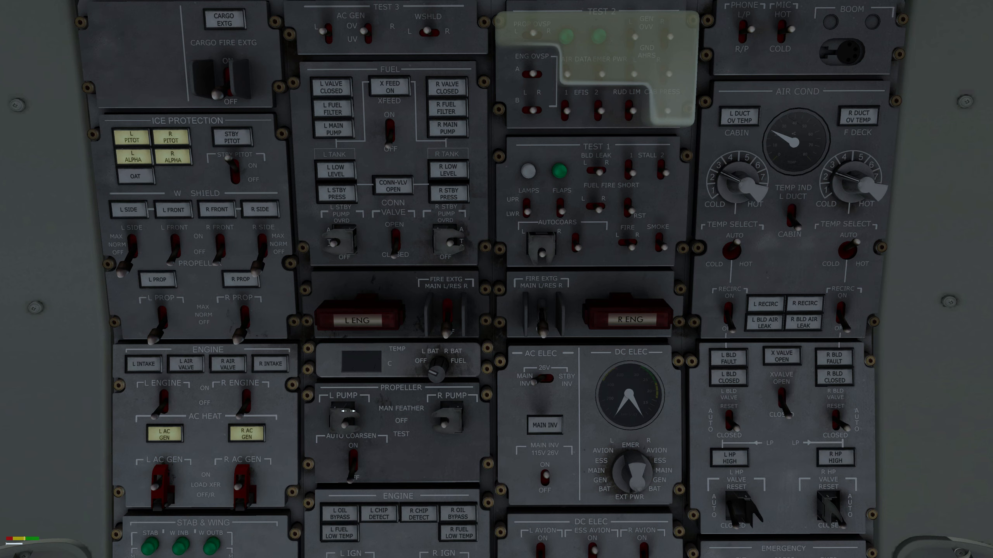
mouse_move(232, 189)
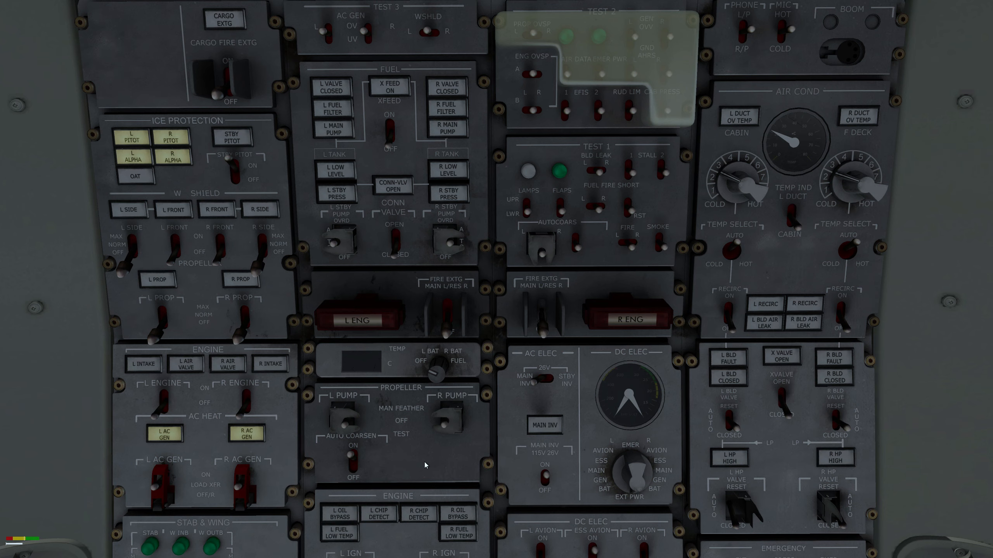
mouse_move(635, 247)
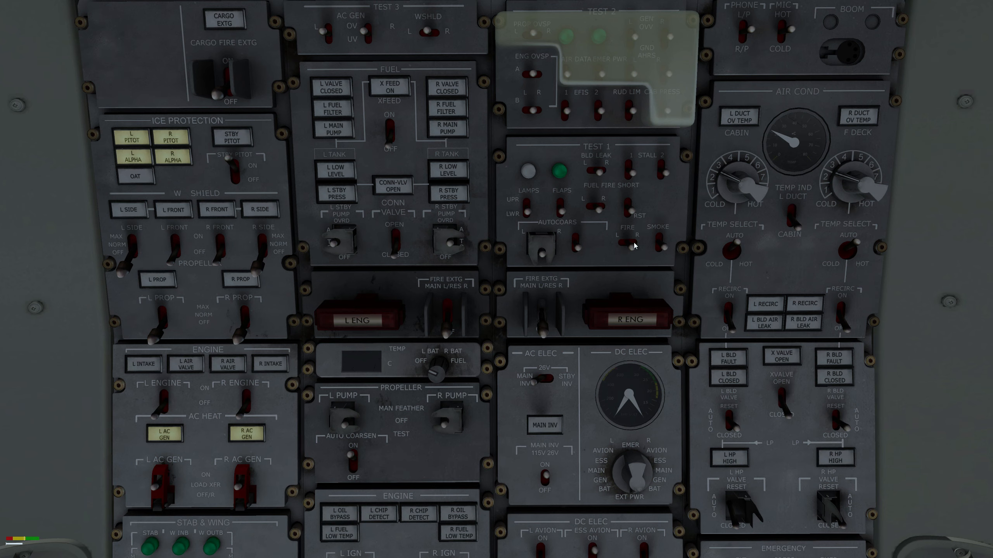
mouse_move(829, 204)
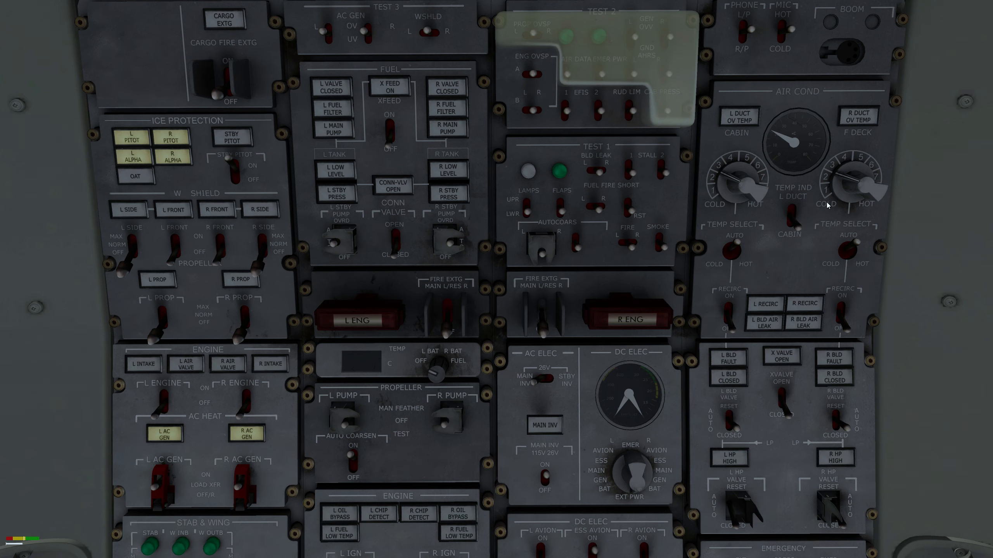
mouse_move(754, 242)
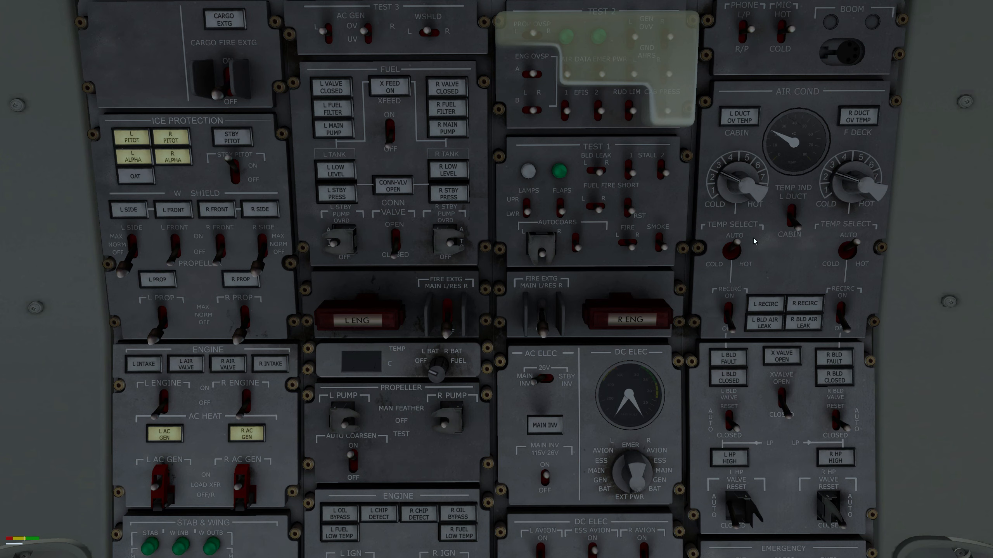
mouse_move(749, 306)
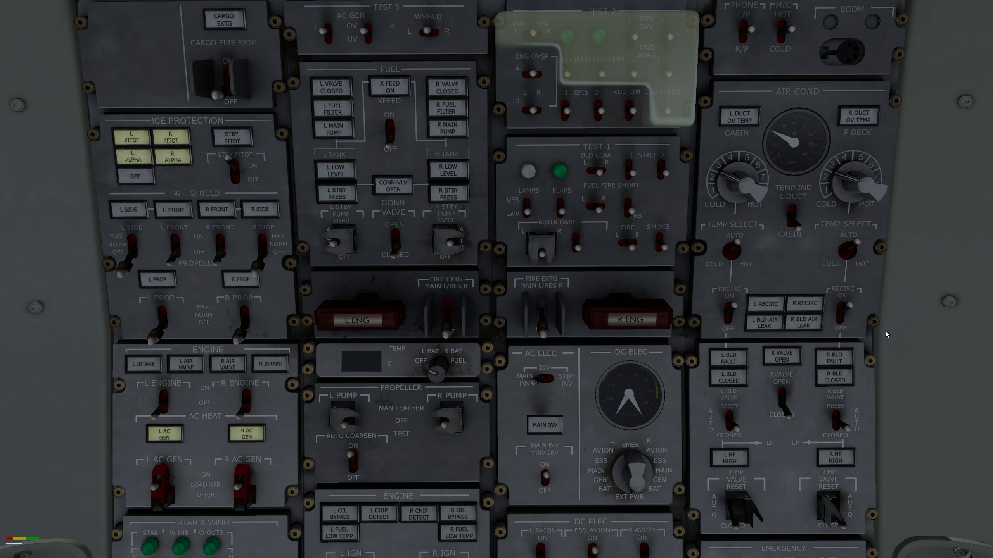
mouse_move(861, 324)
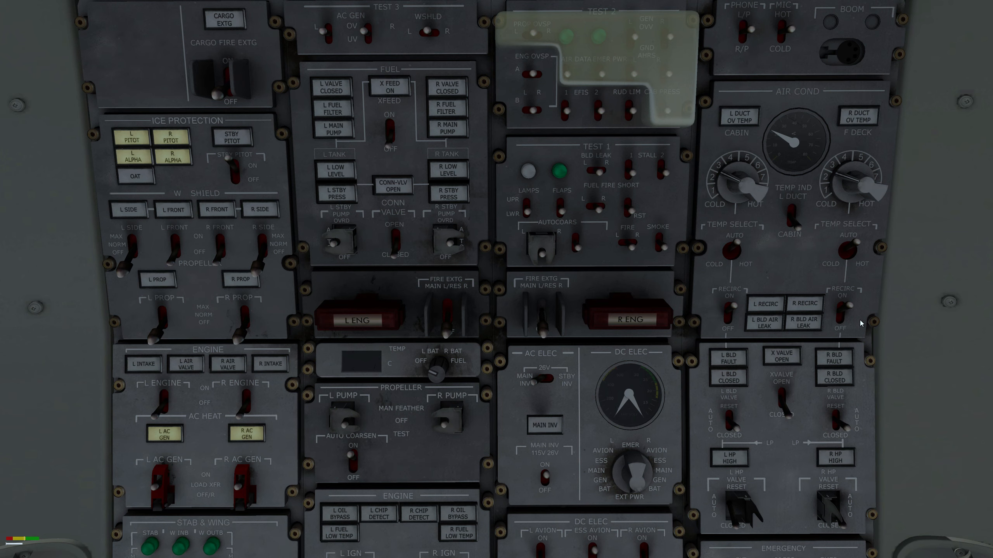
mouse_move(736, 407)
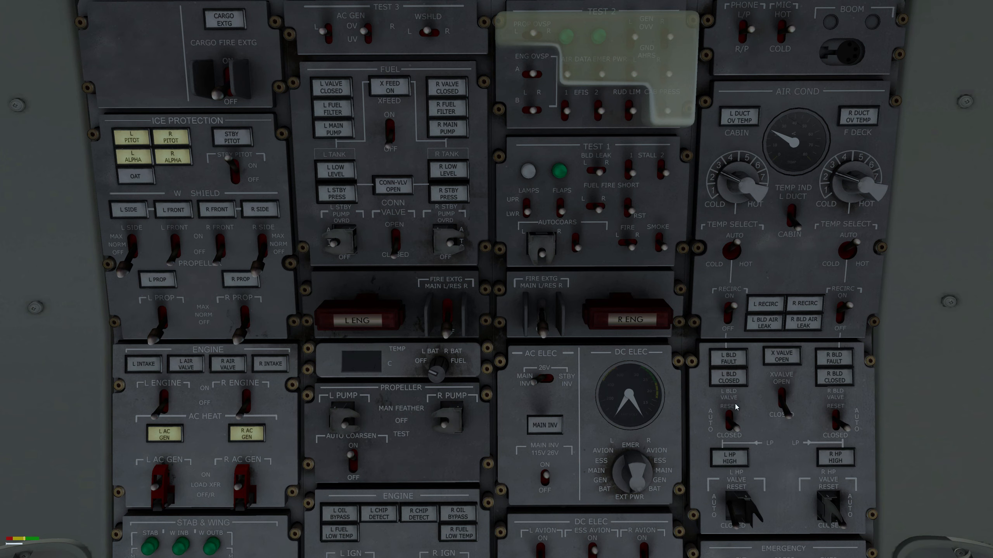
mouse_move(631, 445)
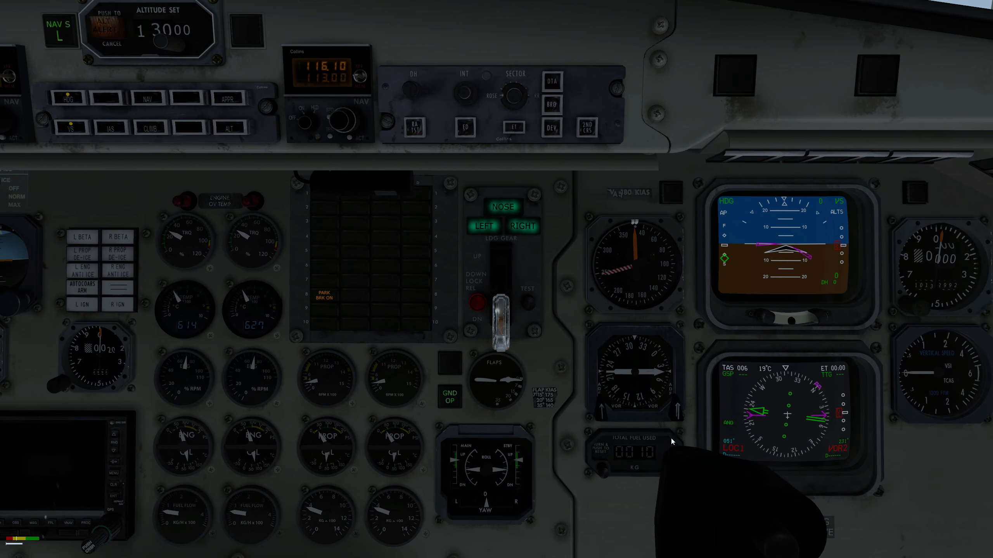
mouse_move(611, 493)
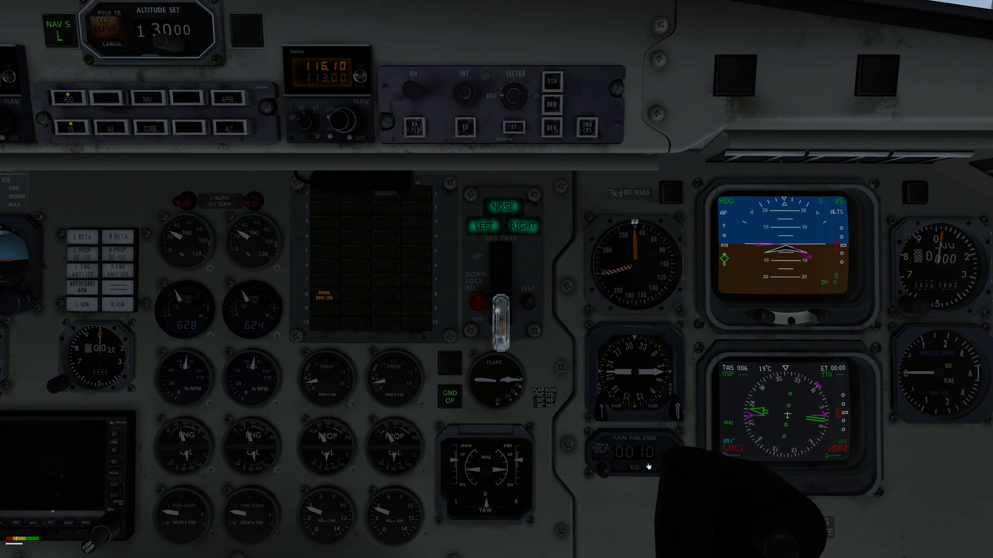
mouse_move(605, 474)
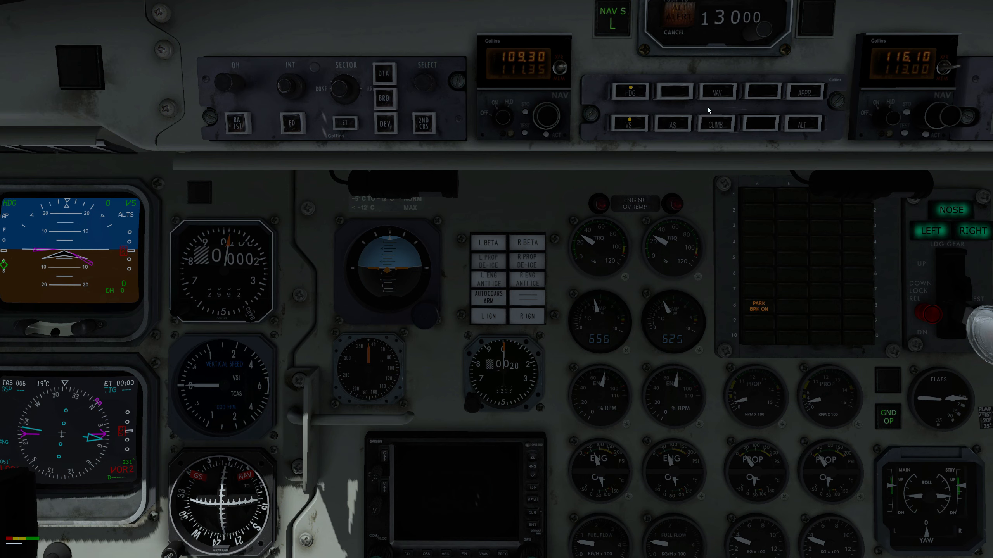
Step: Shift the view toward the centre panel with the autopilot modes and NAV radios
click(716, 91)
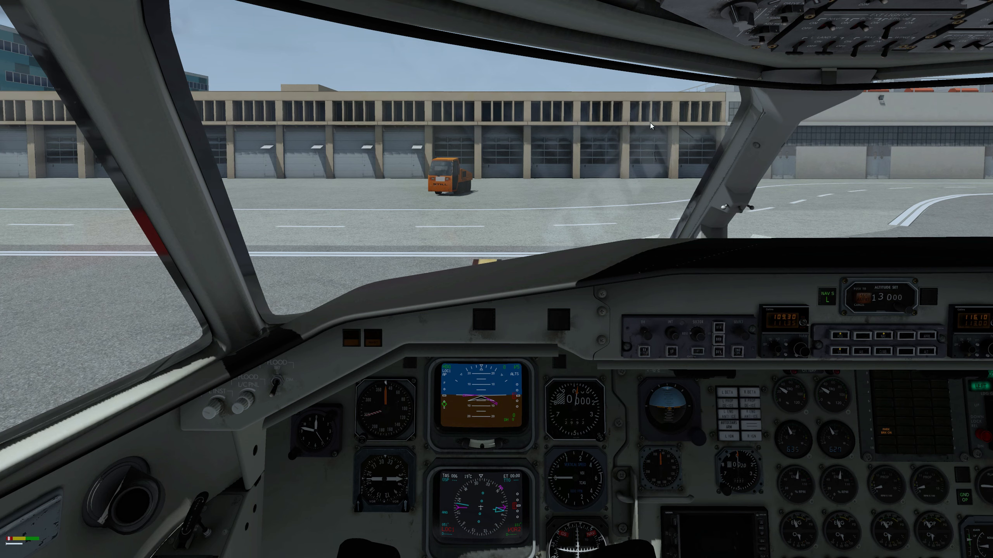
mouse_move(418, 329)
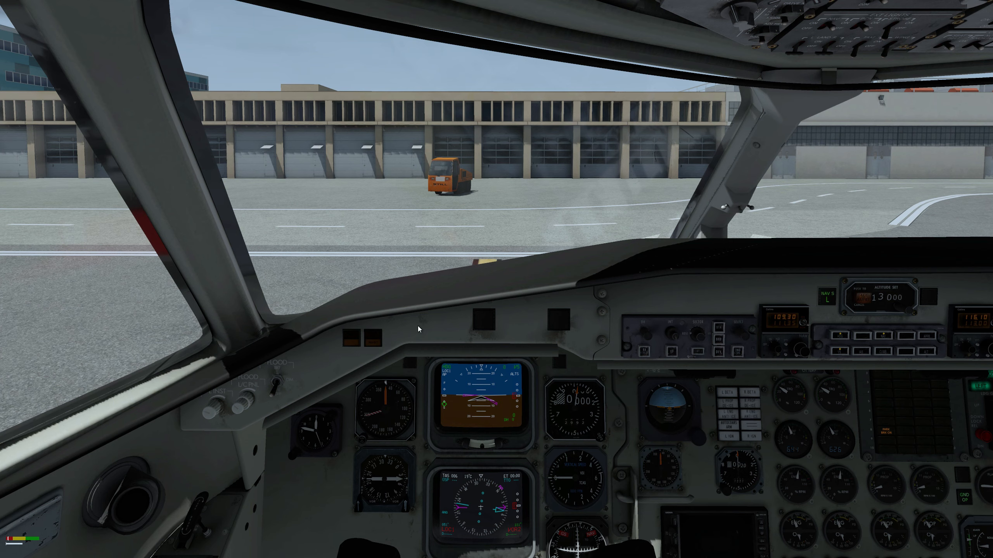